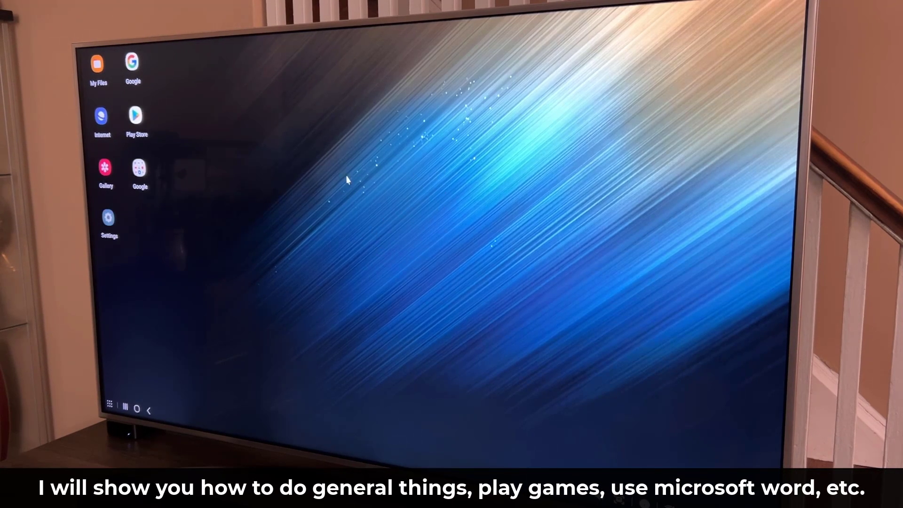
mouse_move(362, 159)
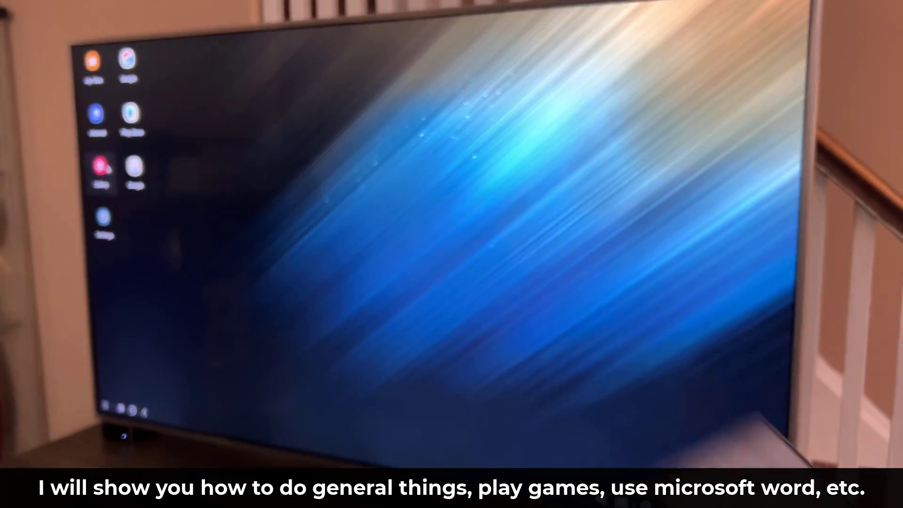
- Launch Samsung Gallery from its desktop shortcut into a window showing Yesterday and Mar 2 photos
left_click(104, 173)
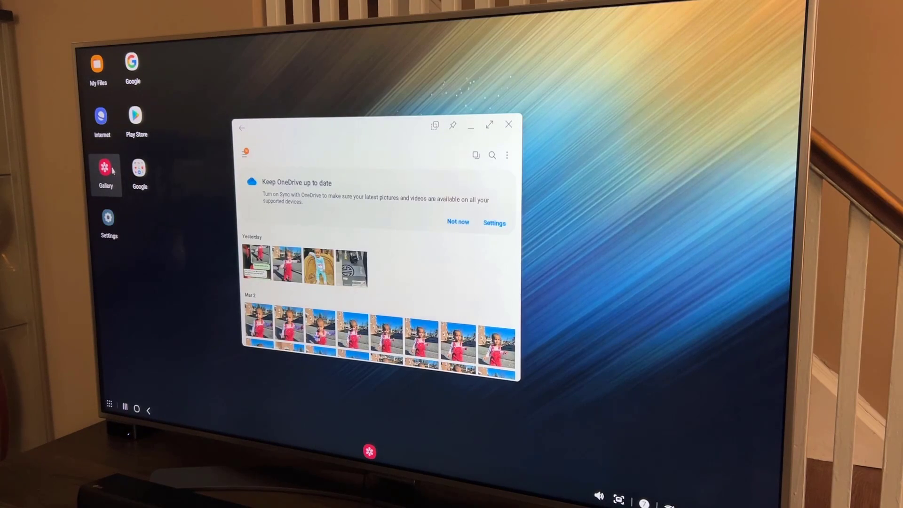
mouse_move(349, 303)
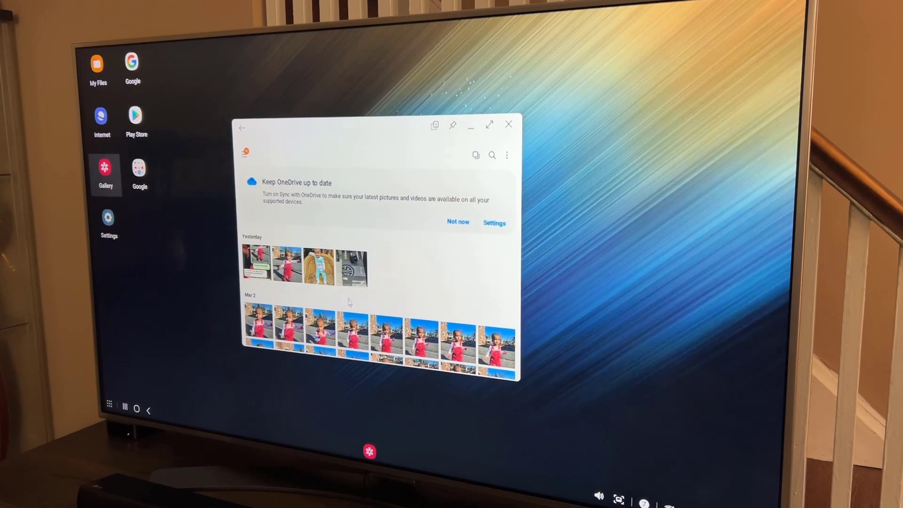